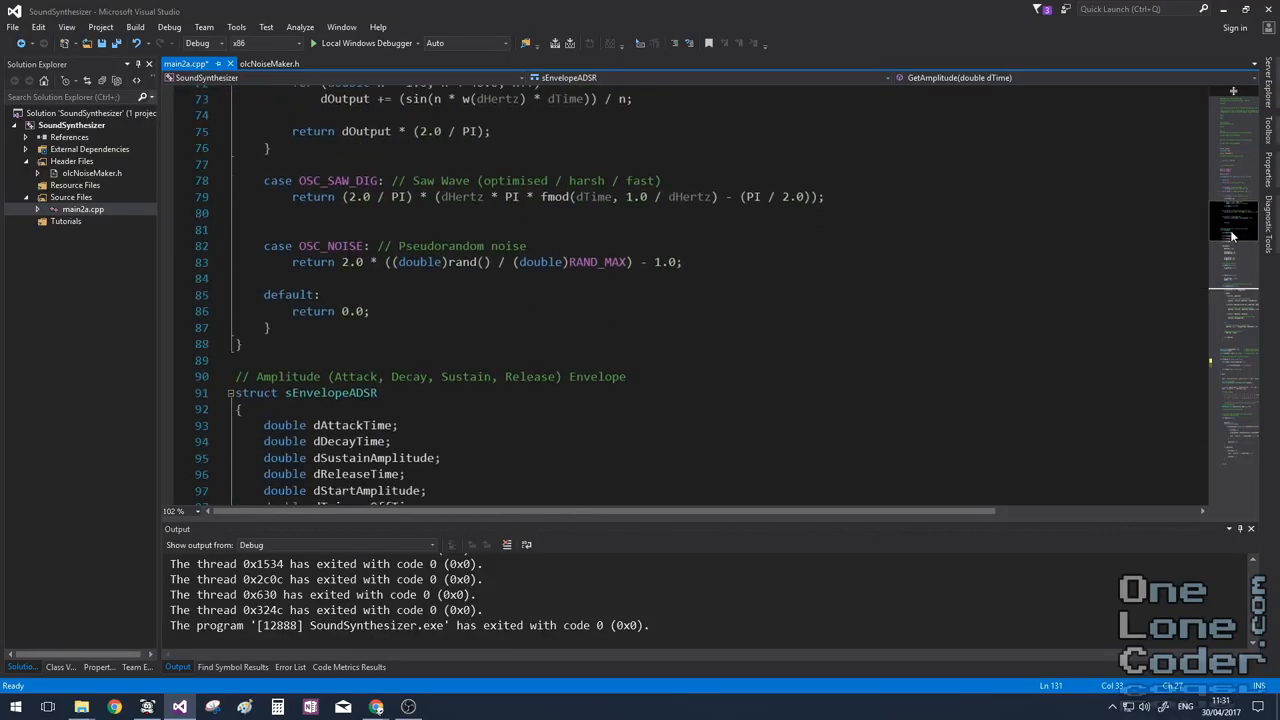
Scroll to MakeNoise in main2a.cpp and run the synthesizer with Local Windows Debugger.
scroll(down, 3)
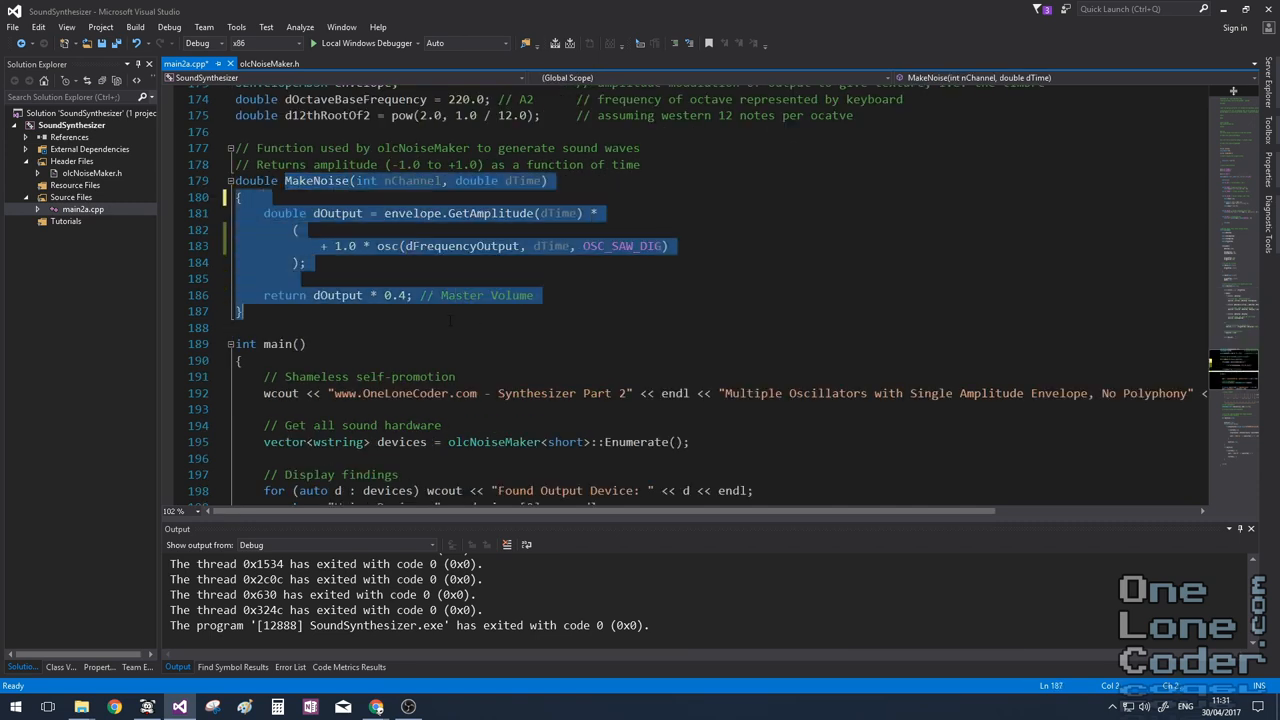
click(313, 42)
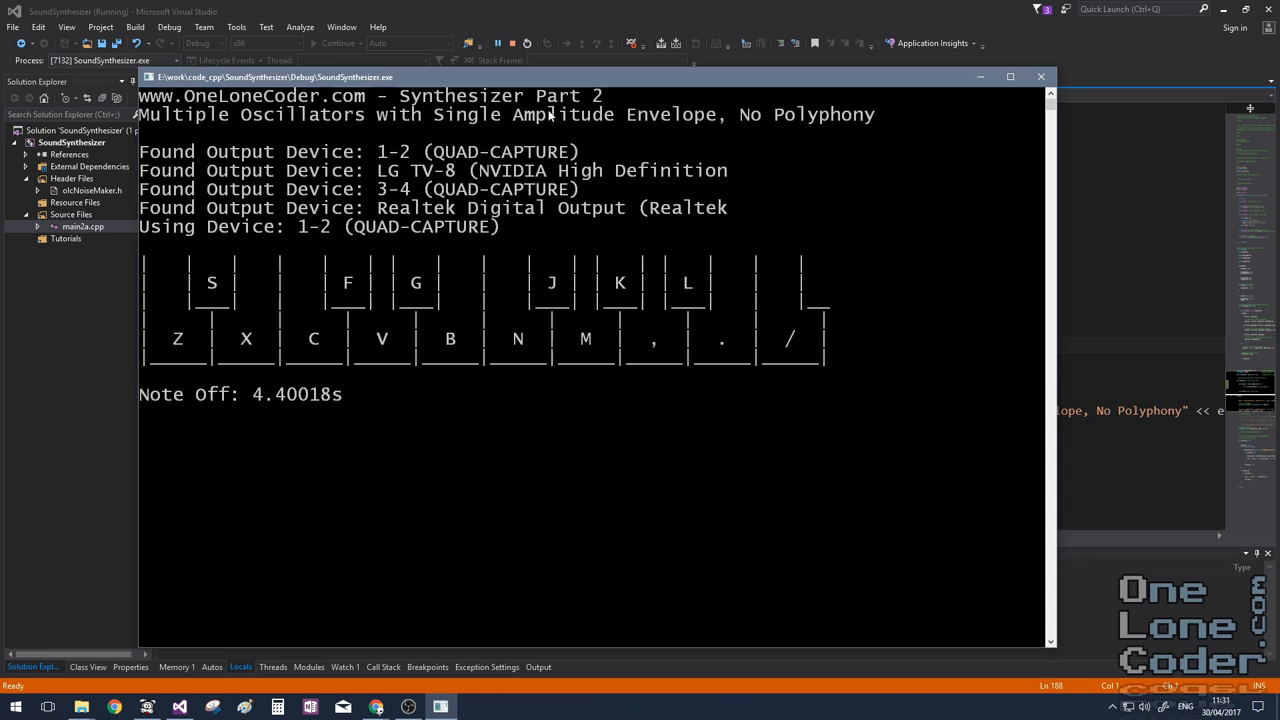
mouse_move(515, 47)
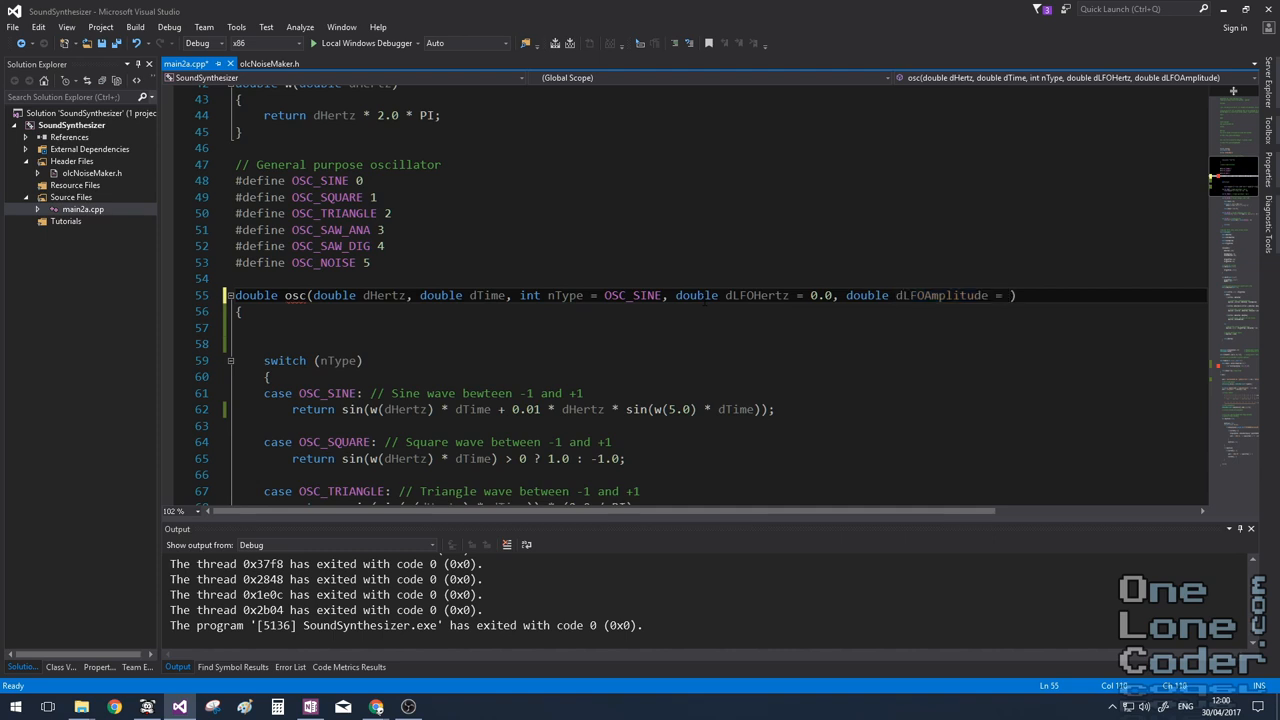
Add LFO hertz and amplitude parameters to osc() with a vibrato term in OSC_SINE.
click(313, 43)
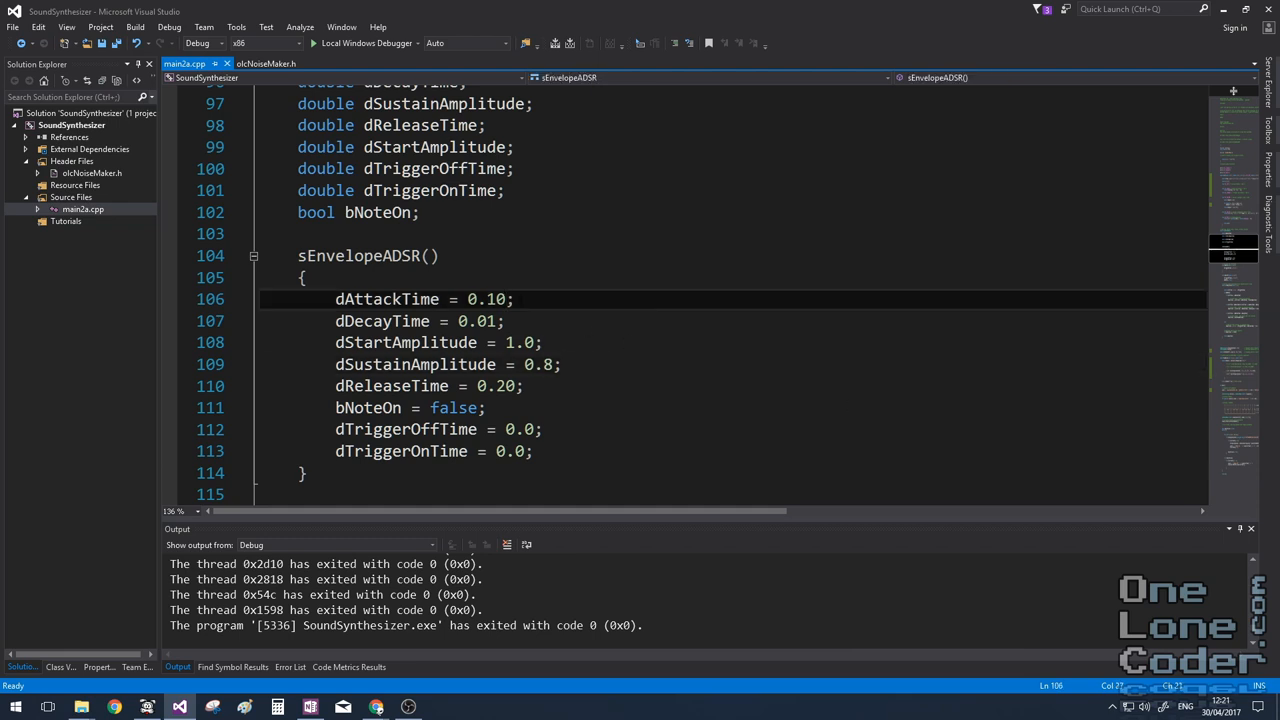
Enter 0.01 as dDecayTime in the sEnvelopeADSR constructor.
text(0.01)
text(sEnvelopeADSR)
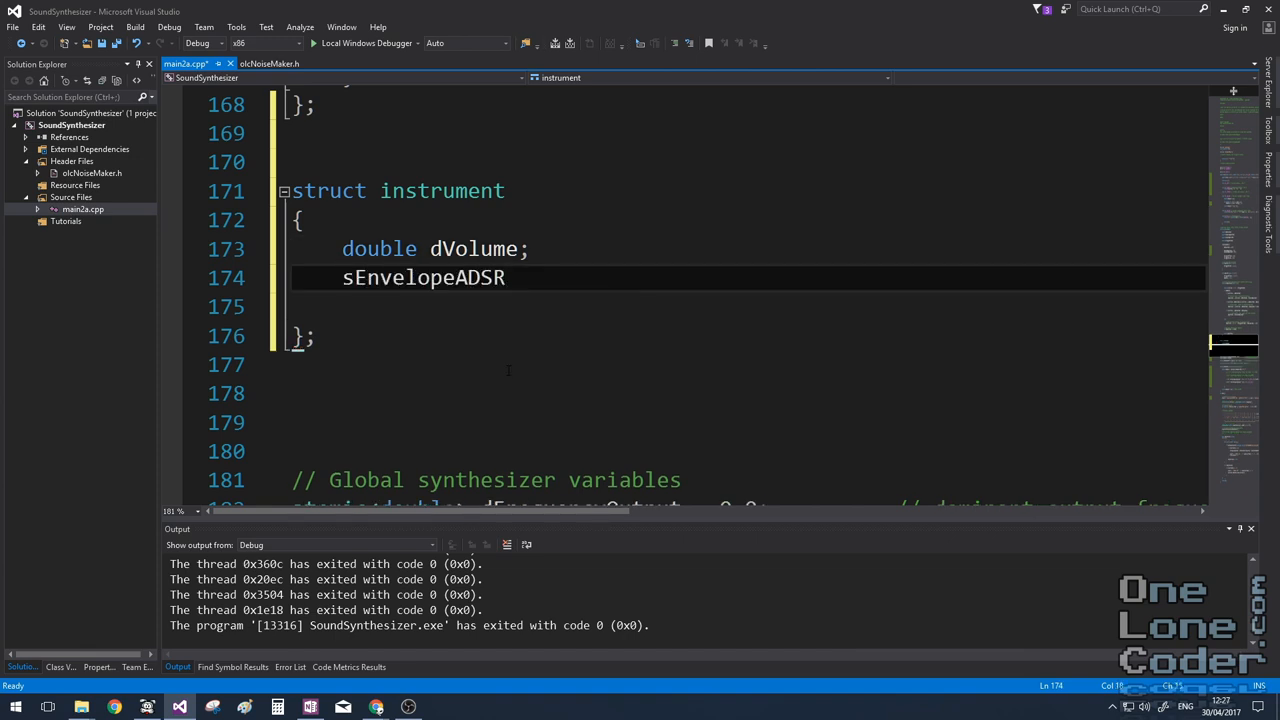
Add struct instrument with a dVolume and an sEnvelopeADSR env member.
scroll(down, 3)
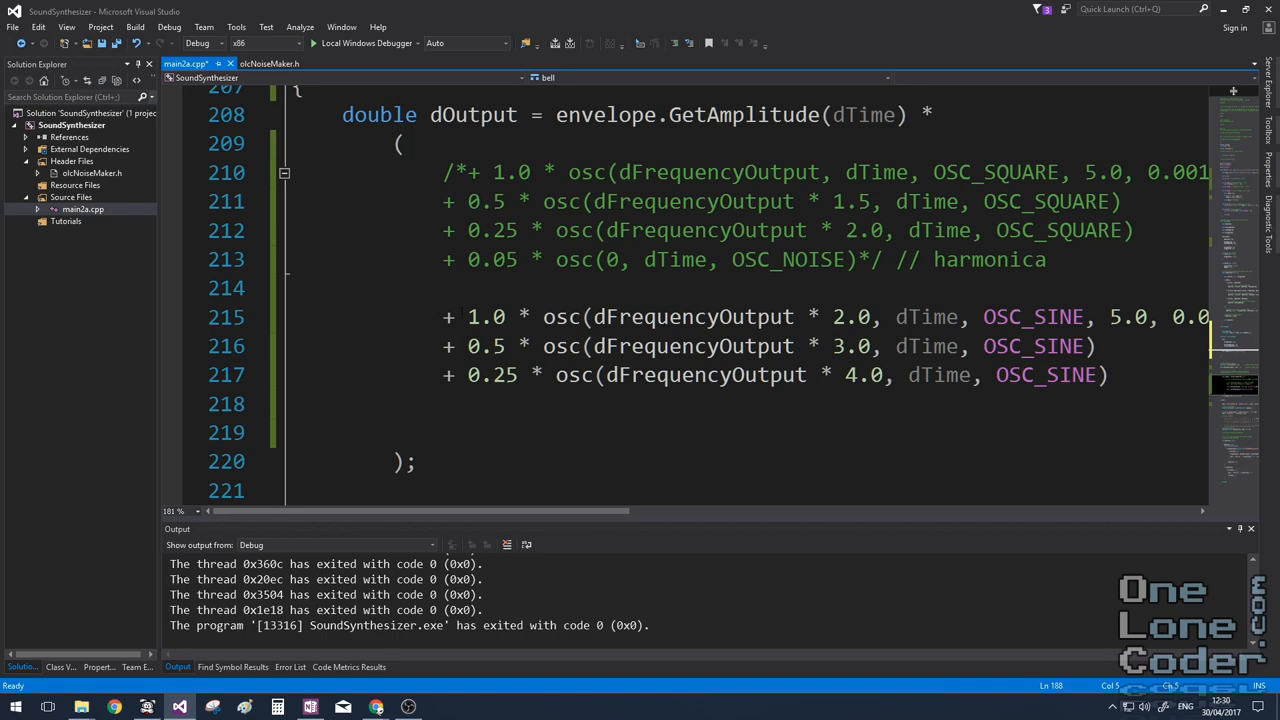
Replace the bell's square-wave mix with sines at 2x, 3x and 4x frequency.
scroll(up, 3)
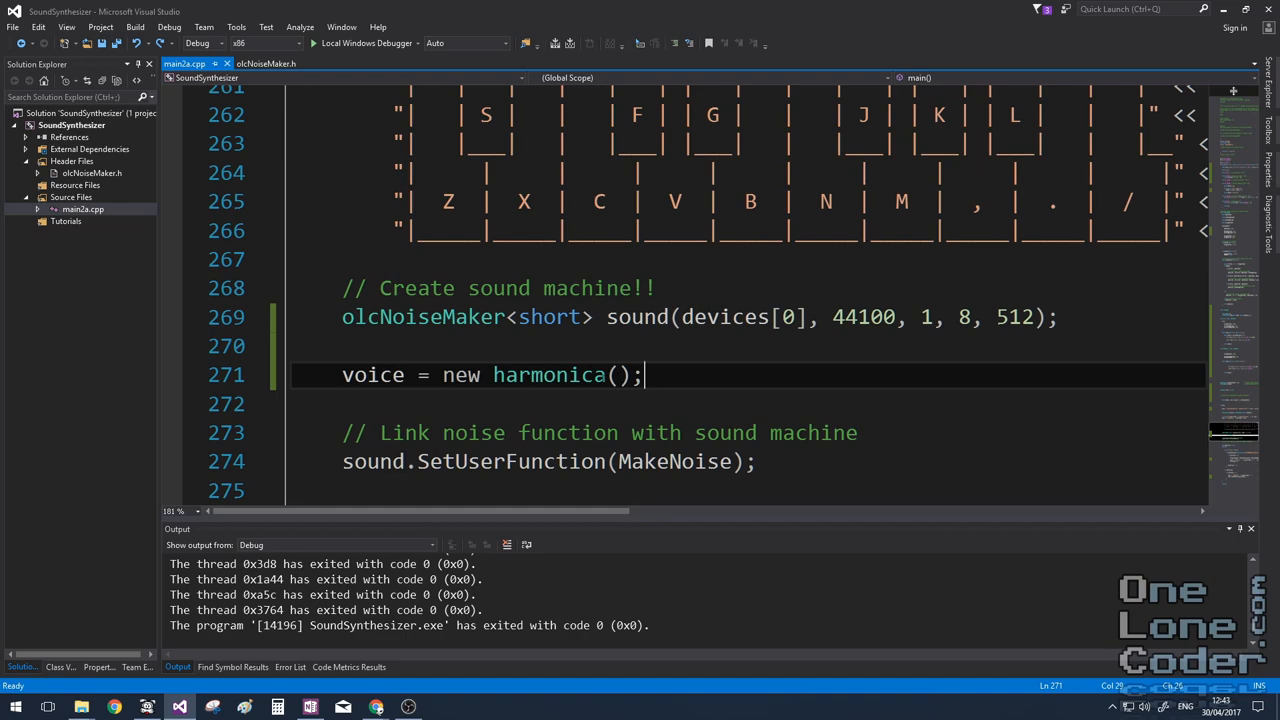
Add voice = new harmonica(); below the olcNoiseMaker creation in main().
click(313, 42)
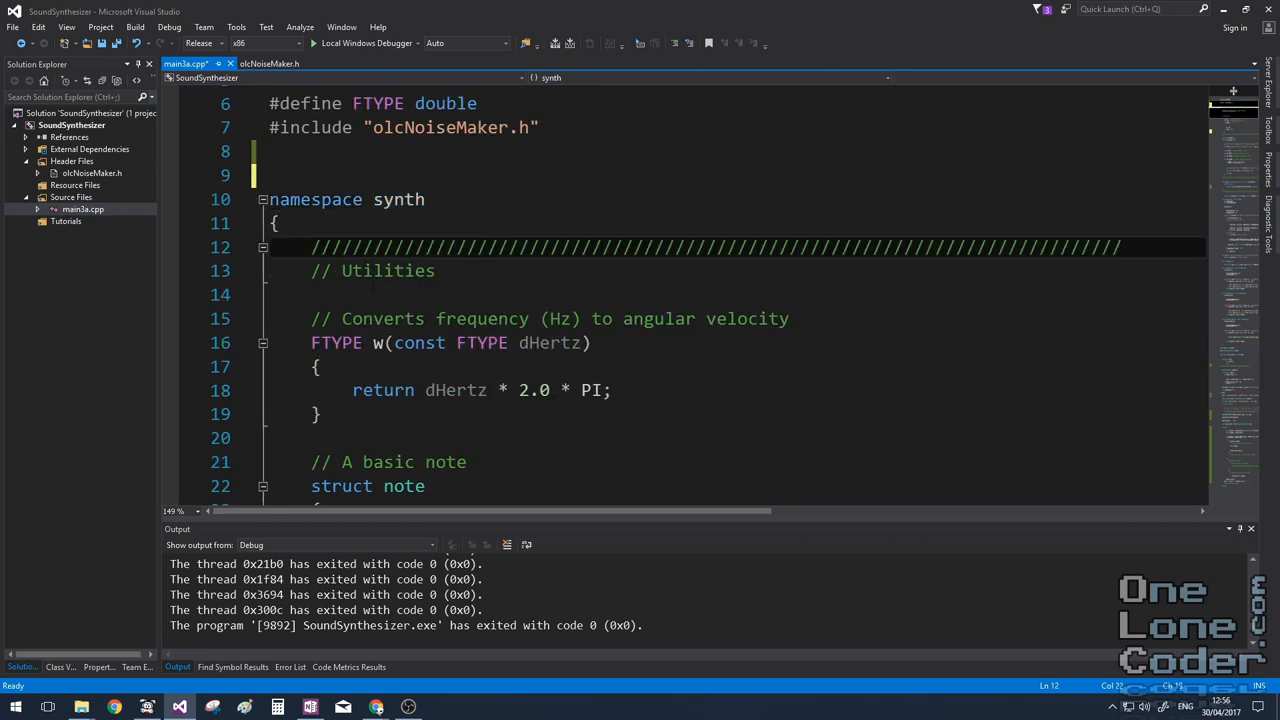
Add an int channel field set to 0 in note(), then scroll to the envelope code.
scroll(down, 3)
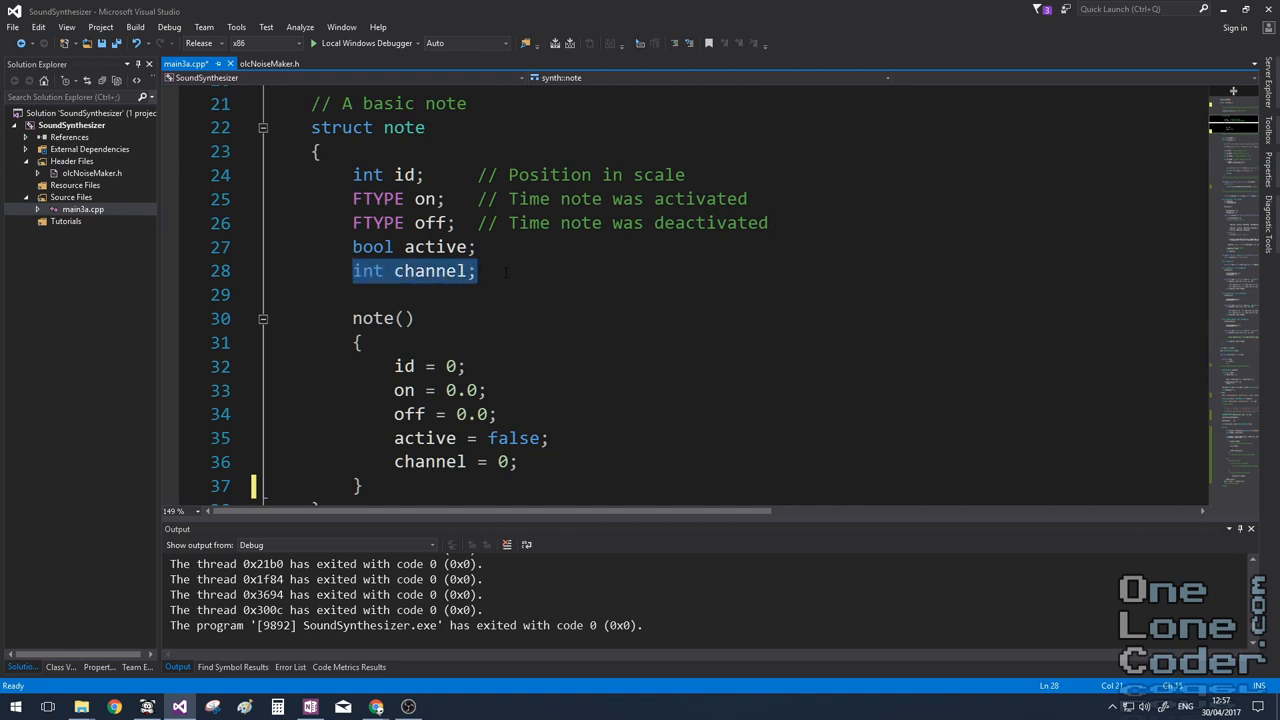
scroll(down, 3)
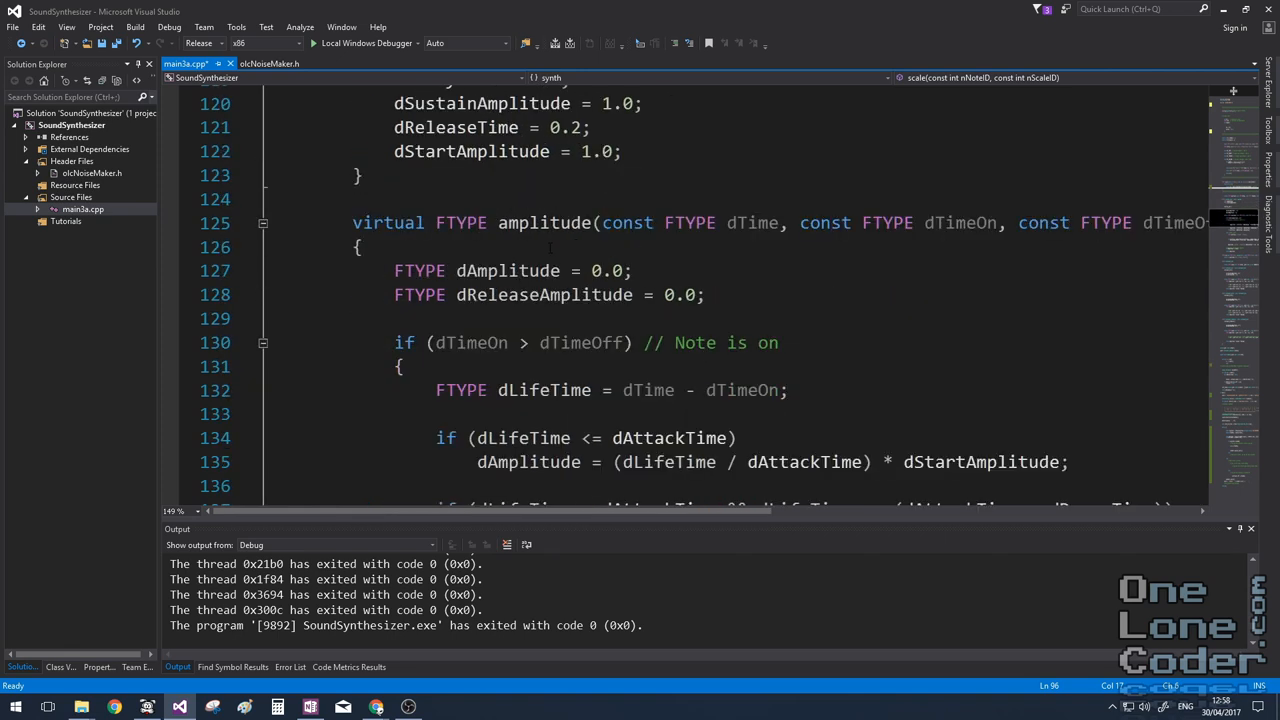
Create the sound machine with 24 blocks of 1024 samples and link MakeNoise.
scroll(down, 3)
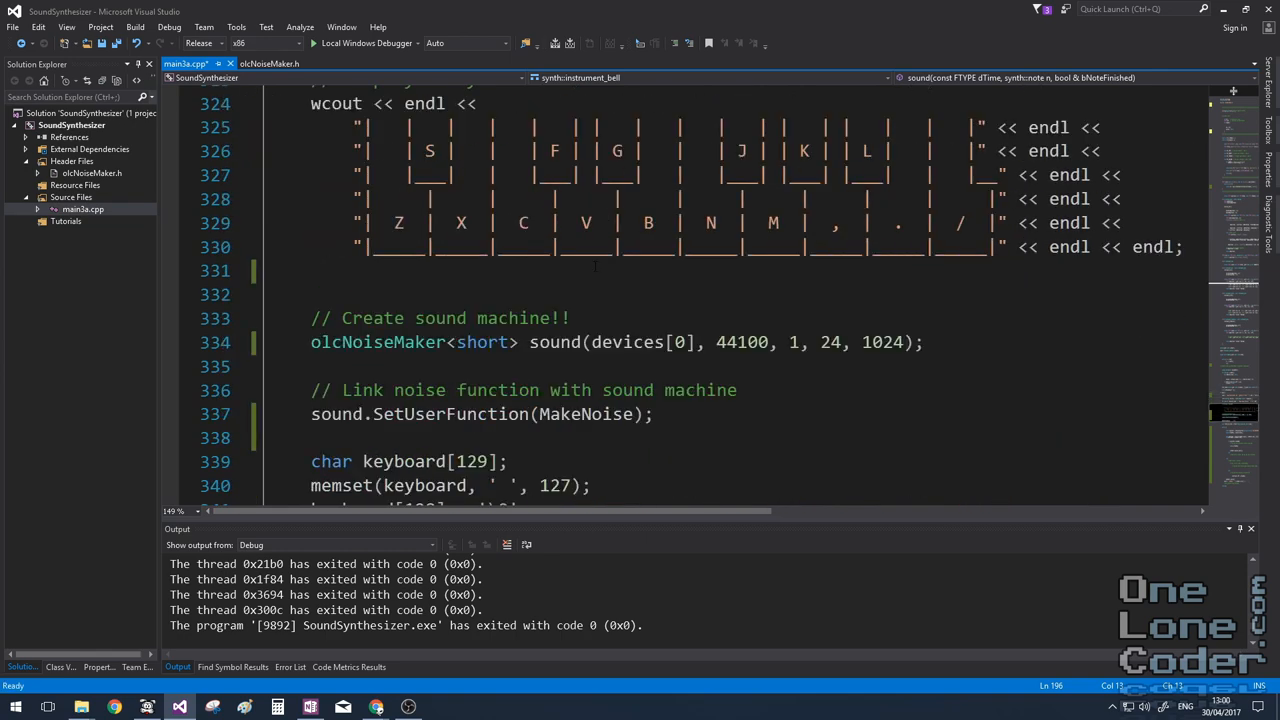
scroll(up, 3)
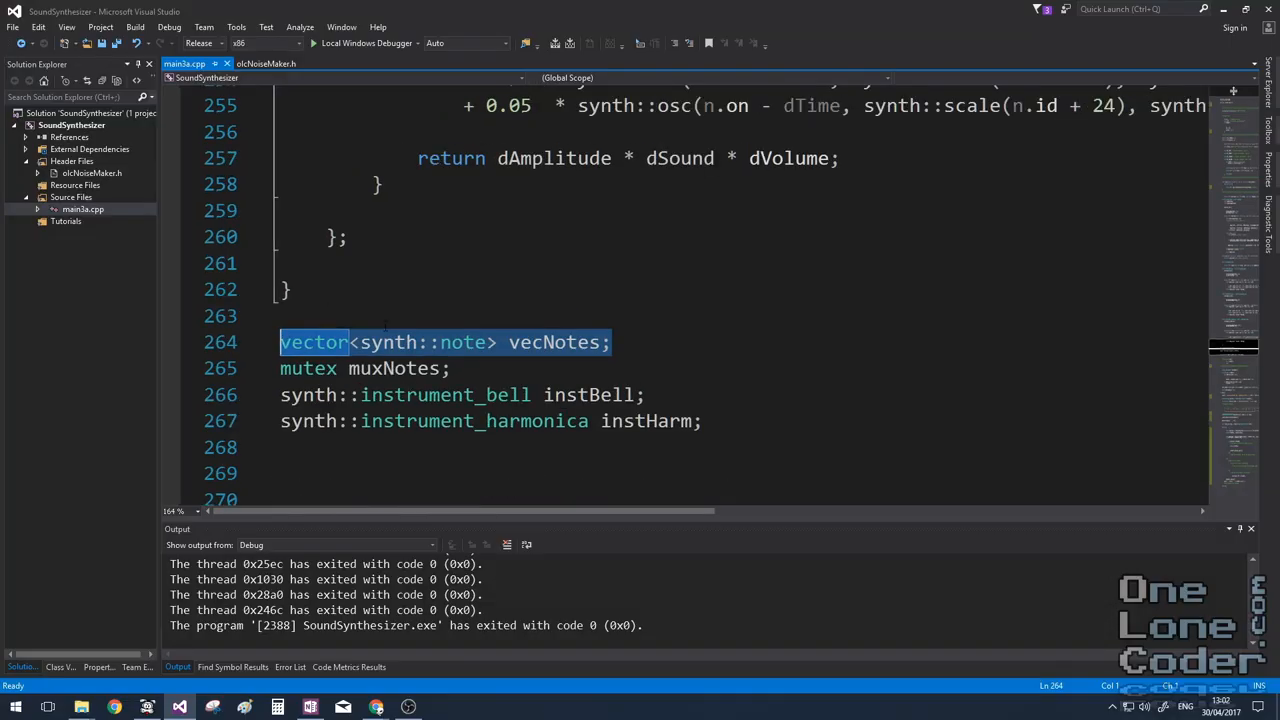
scroll(down, 3)
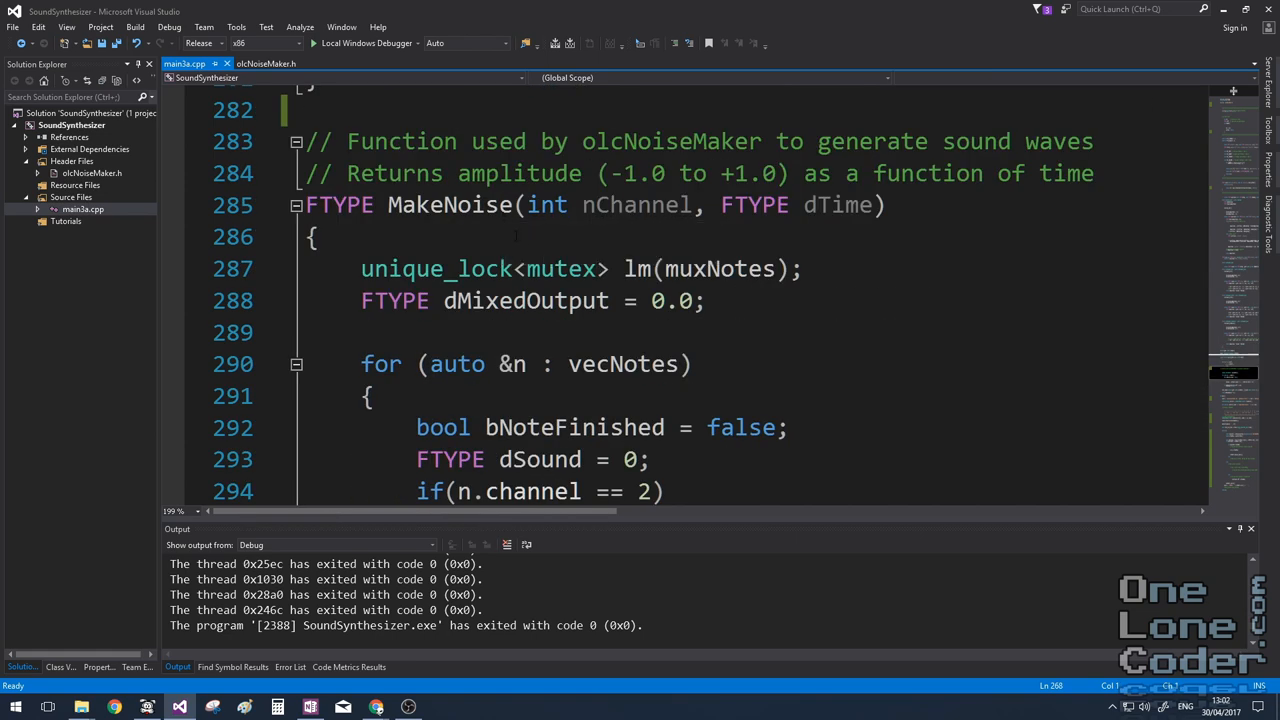
scroll(down, 3)
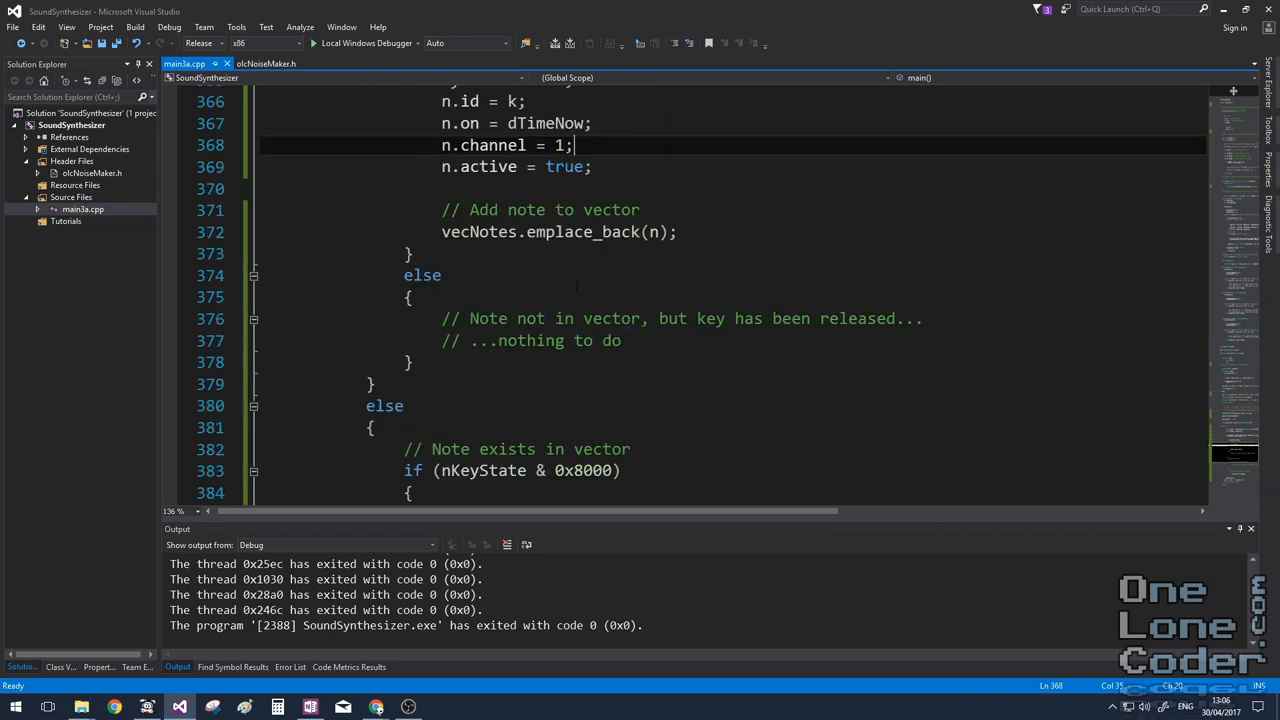